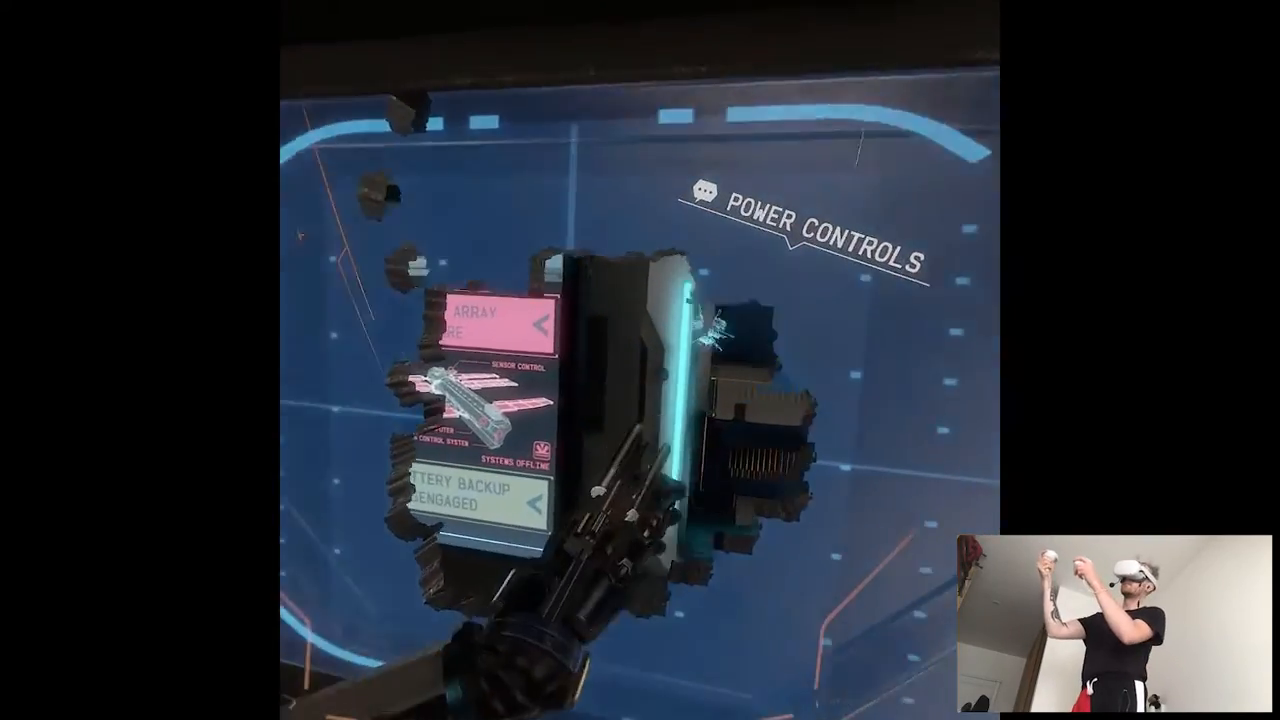
{"action": "mouse_move", "coordinate": [640, 360]}
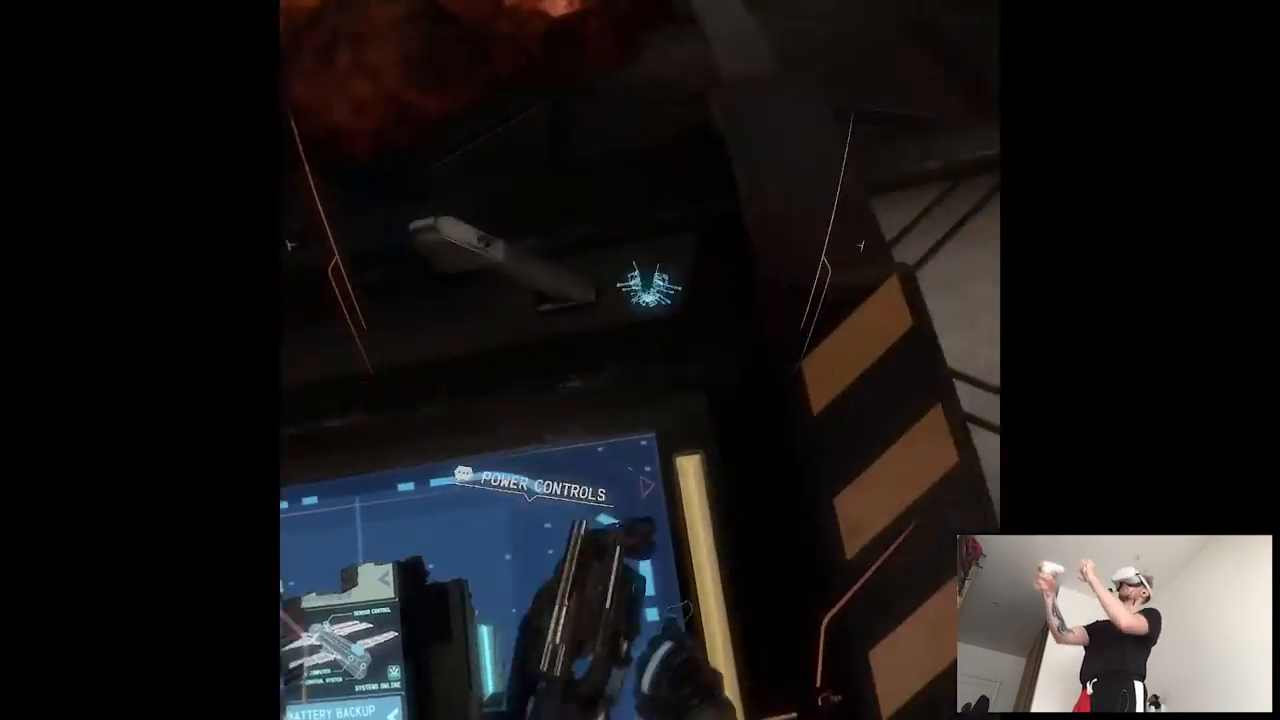